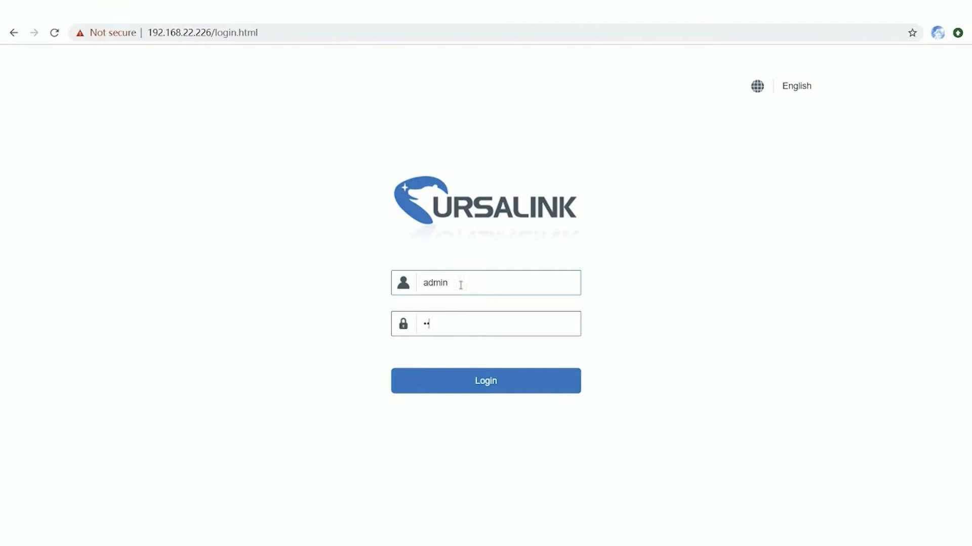
# - Log into the gateway, skip the password change, and enable Ursalink Cloud in Network Server > General with Save & Apply
pyautogui.click(485, 381)
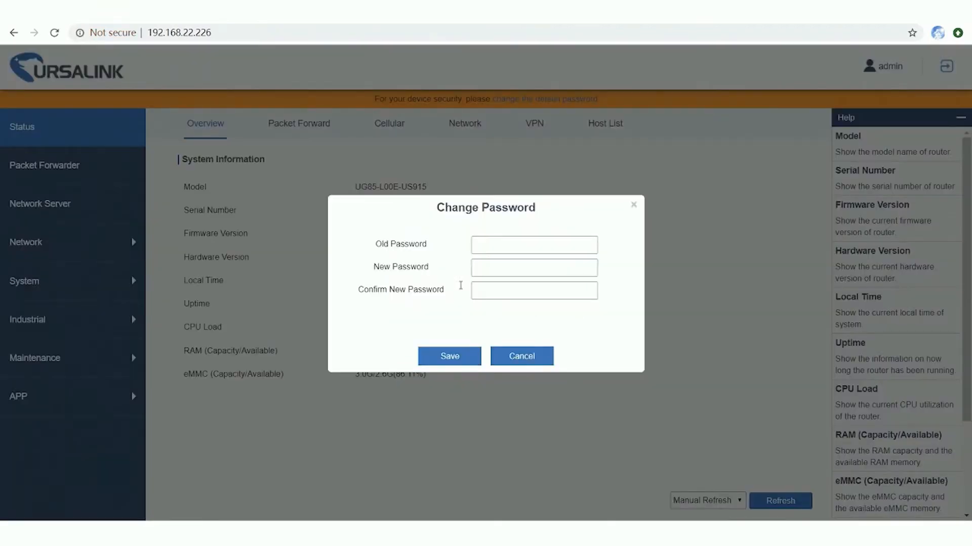
pyautogui.click(521, 356)
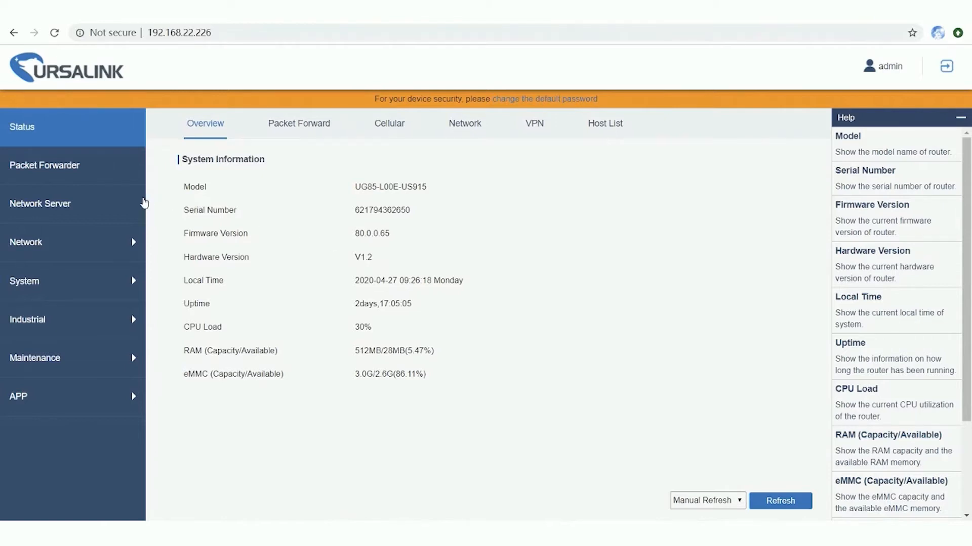
pyautogui.moveTo(39, 204)
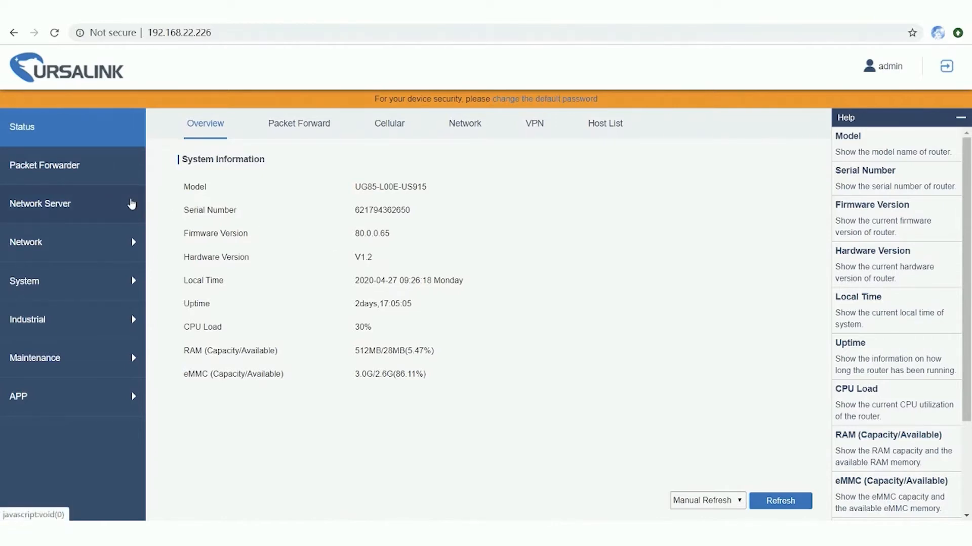
pyautogui.click(39, 203)
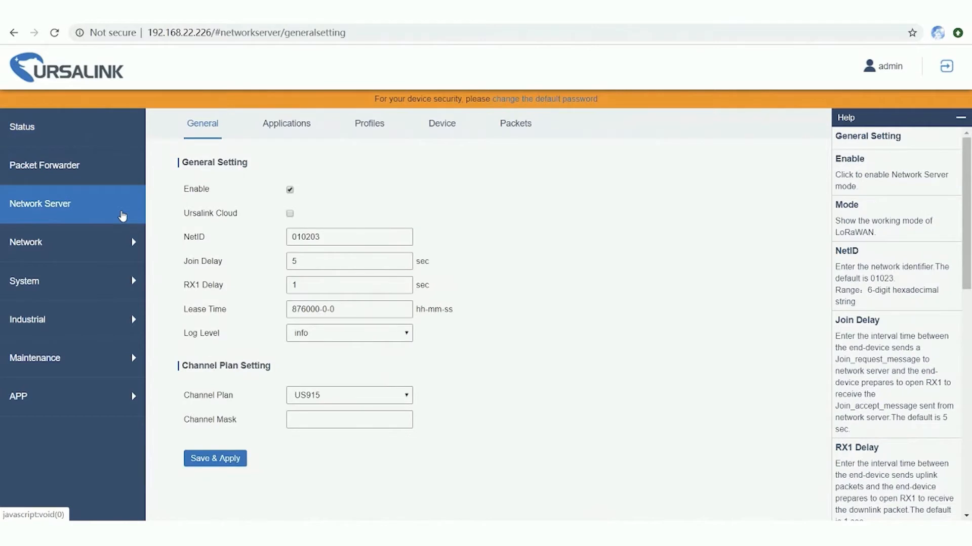
pyautogui.click(290, 213)
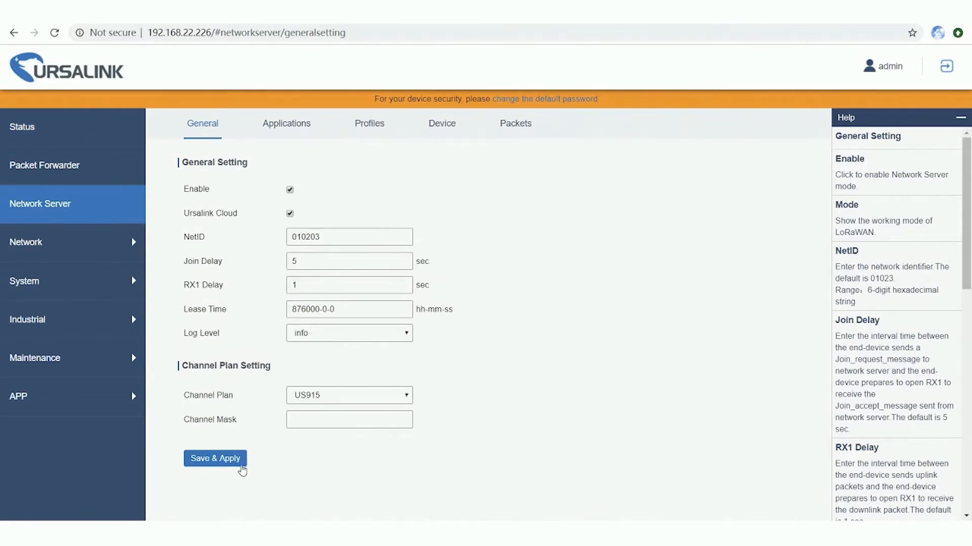
pyautogui.click(215, 459)
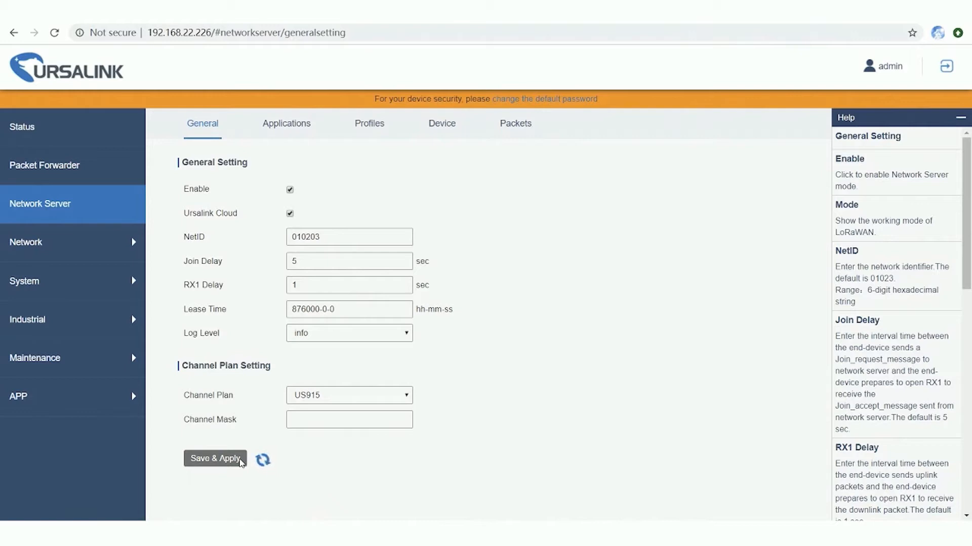
pyautogui.click(115, 33)
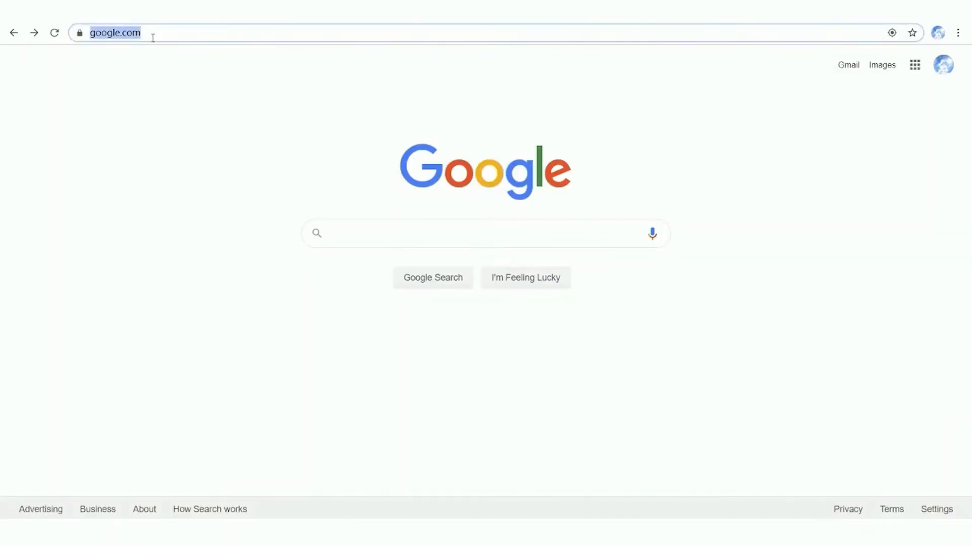
pyautogui.write('cloud.ursalink.com/login.html')
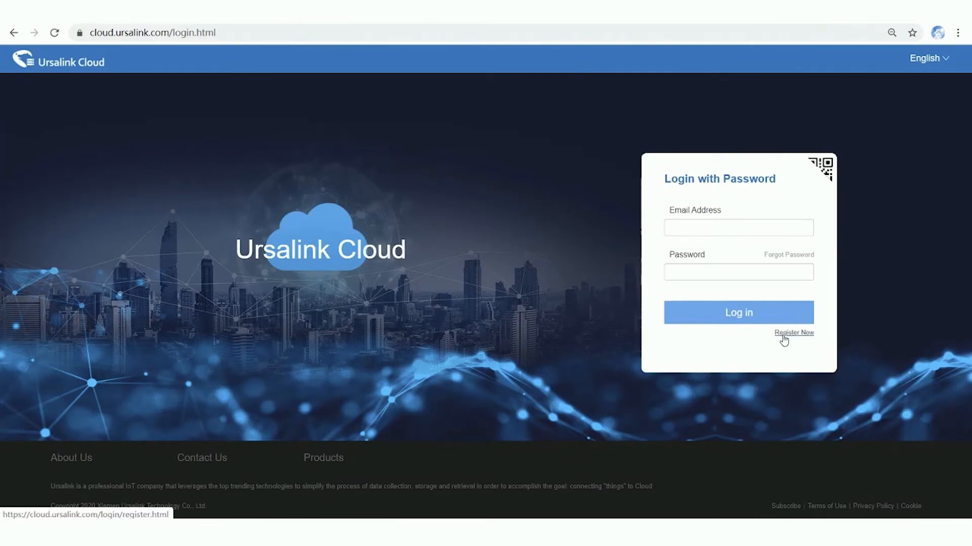
pyautogui.click(793, 333)
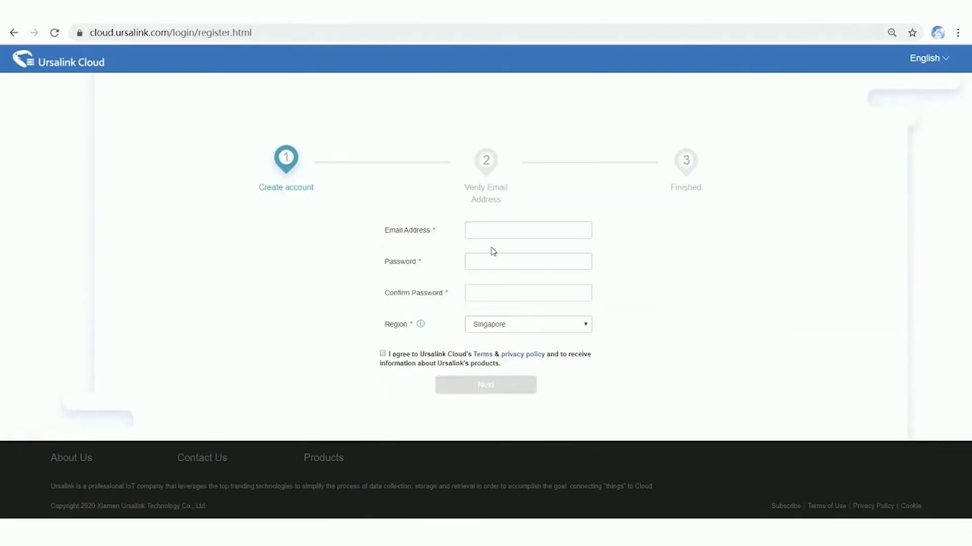
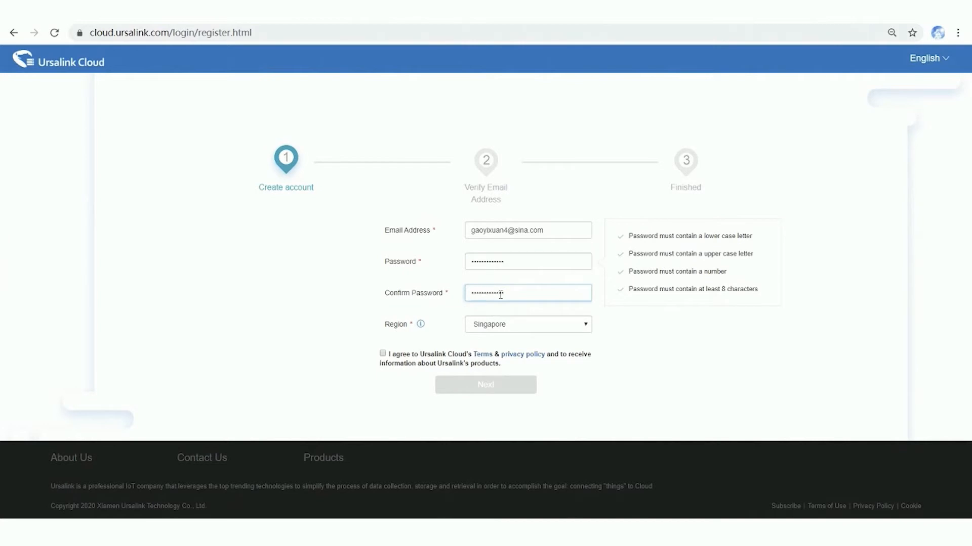
pyautogui.click(382, 353)
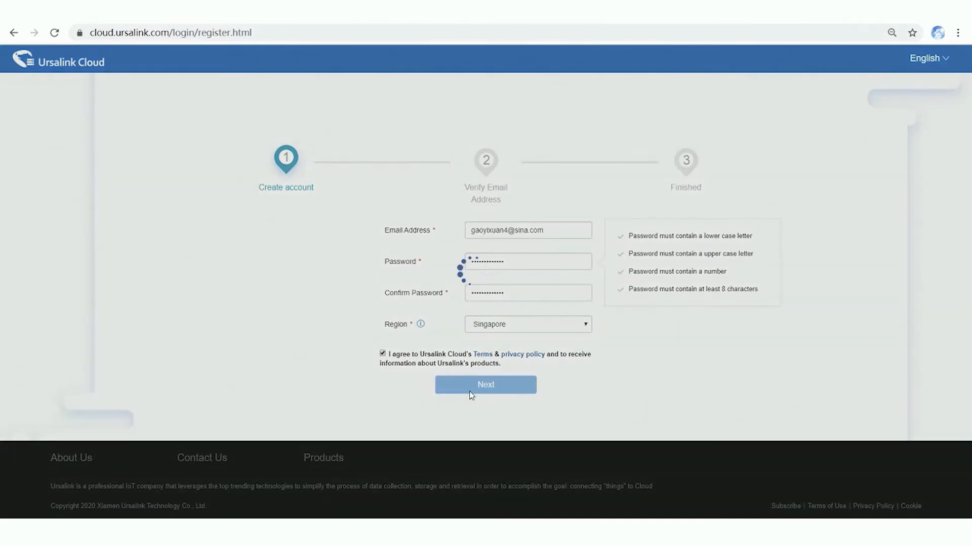
pyautogui.click(485, 384)
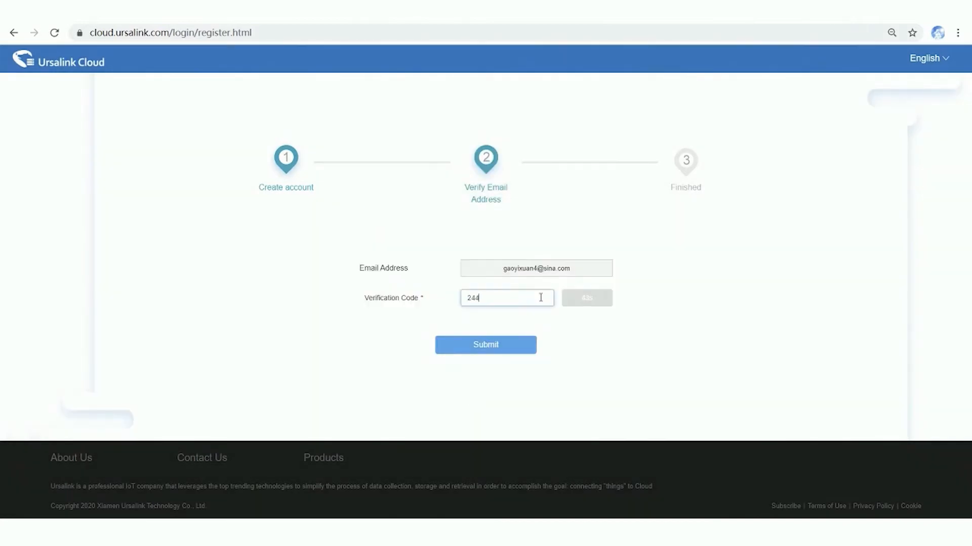
# - Submit the email verification code and sign in with the new account
pyautogui.click(485, 344)
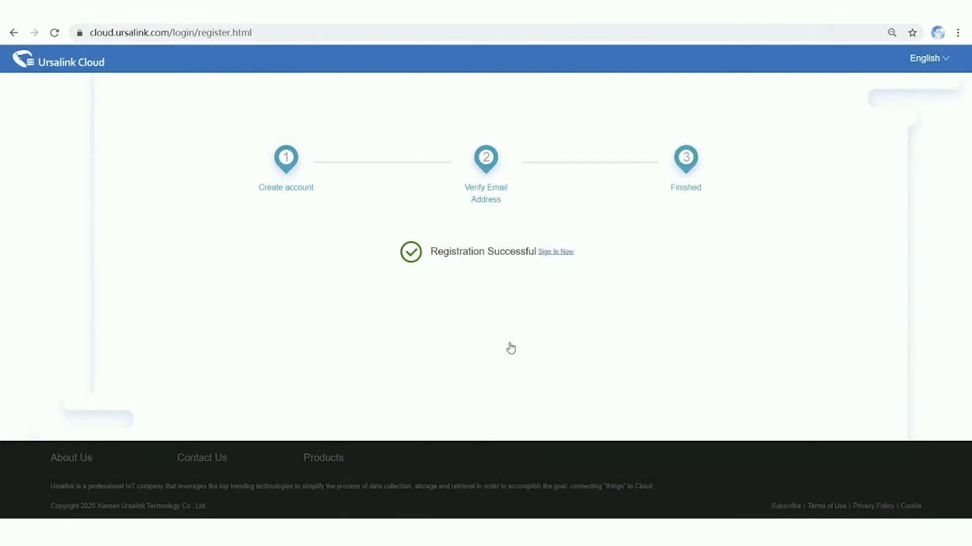
pyautogui.click(555, 251)
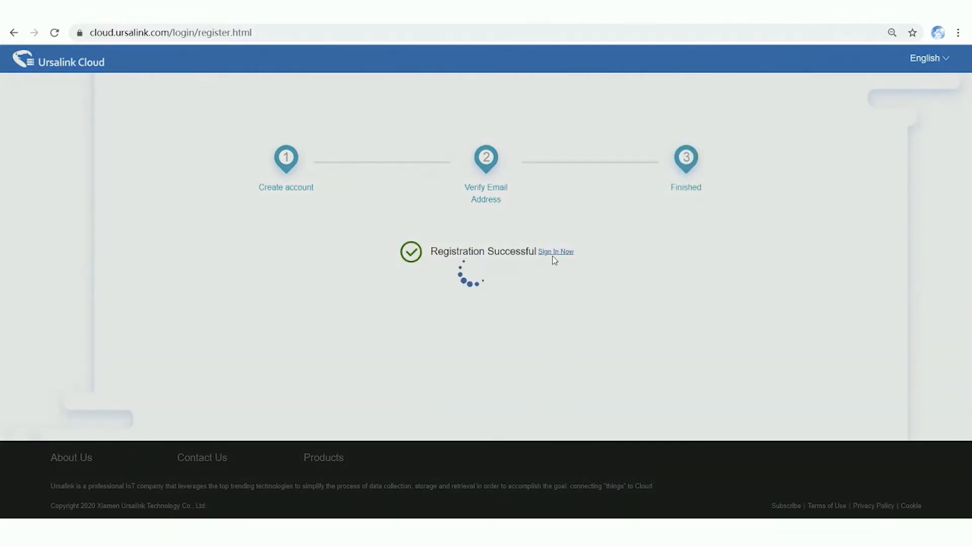
pyautogui.click(556, 251)
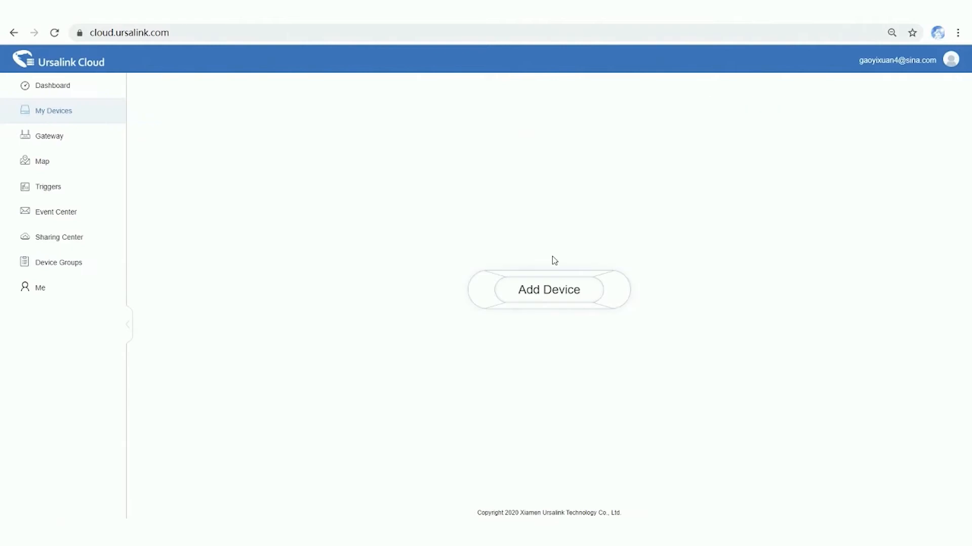
pyautogui.click(52, 86)
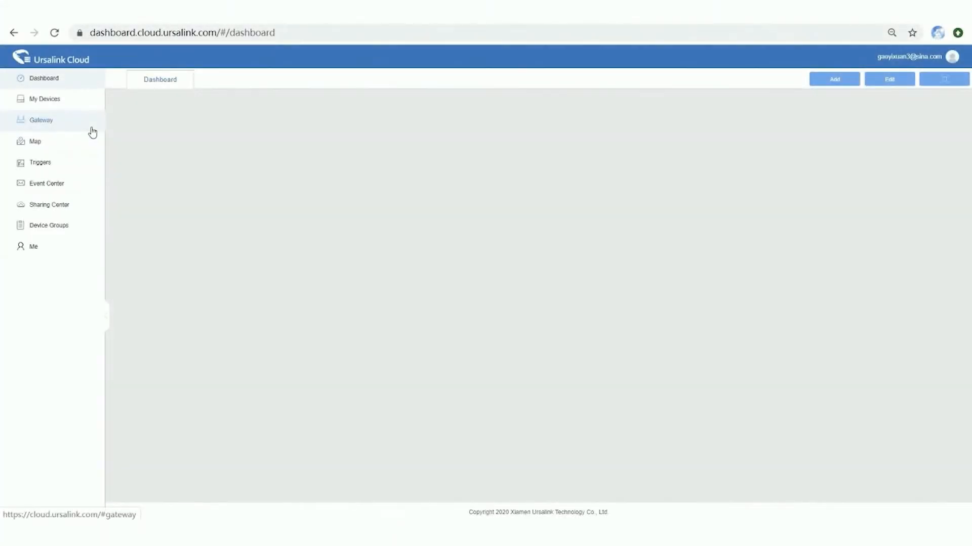
pyautogui.click(40, 119)
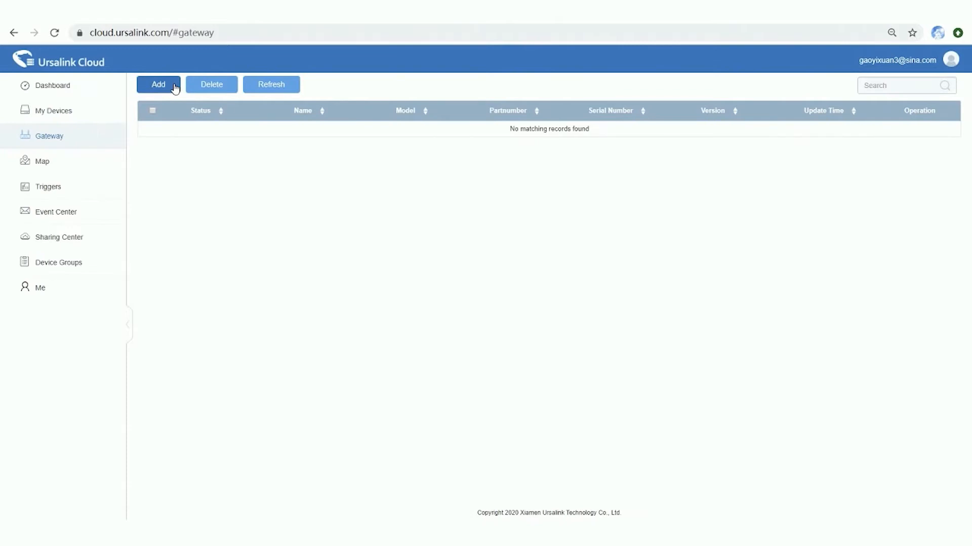
pyautogui.click(159, 85)
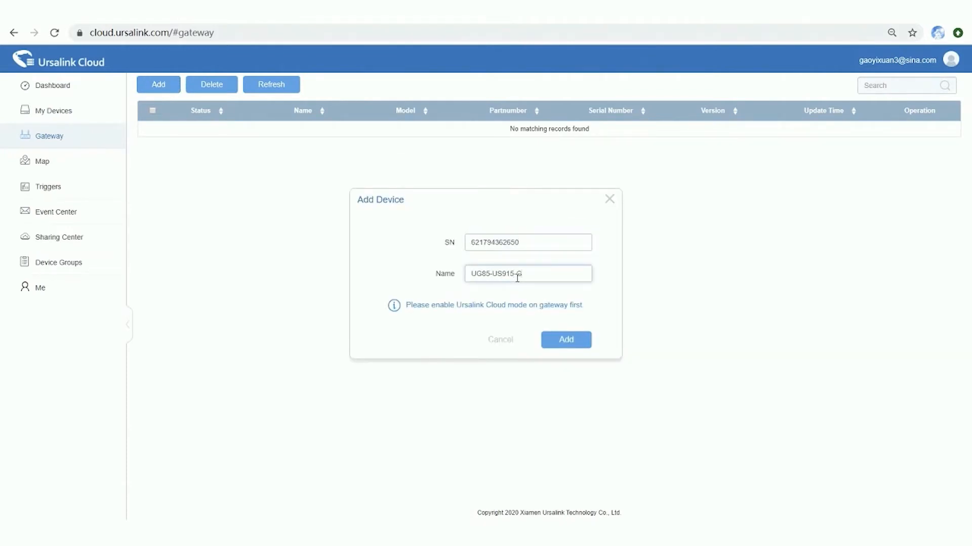
pyautogui.click(565, 339)
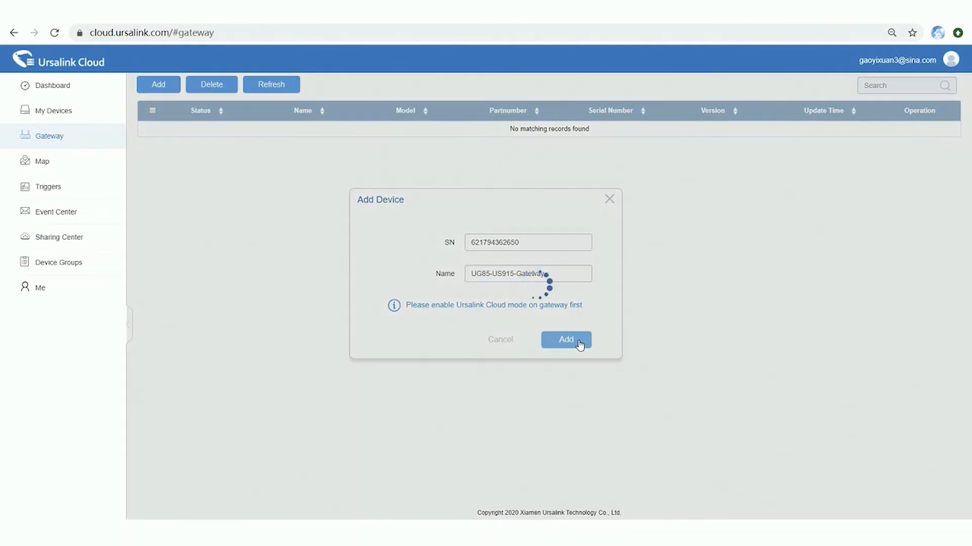
pyautogui.click(565, 340)
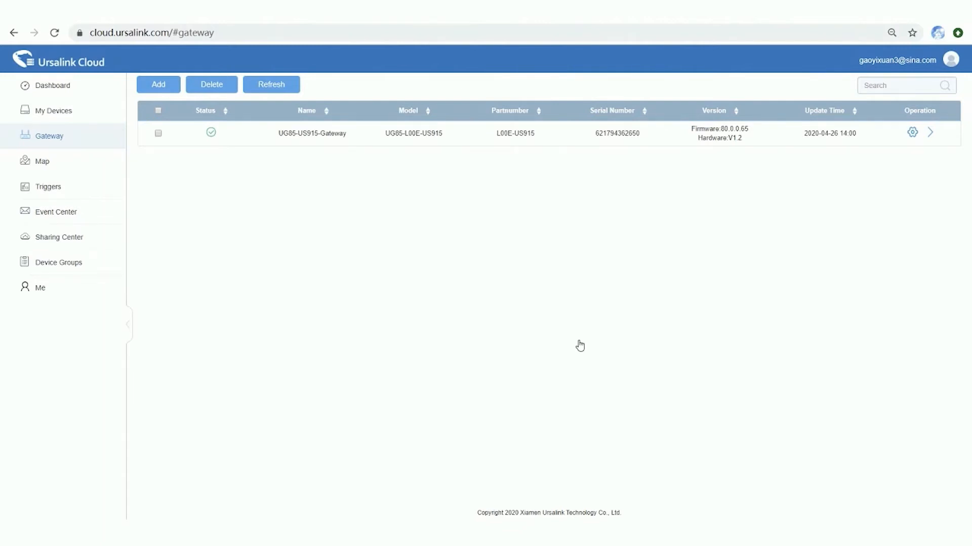
pyautogui.moveTo(383, 263)
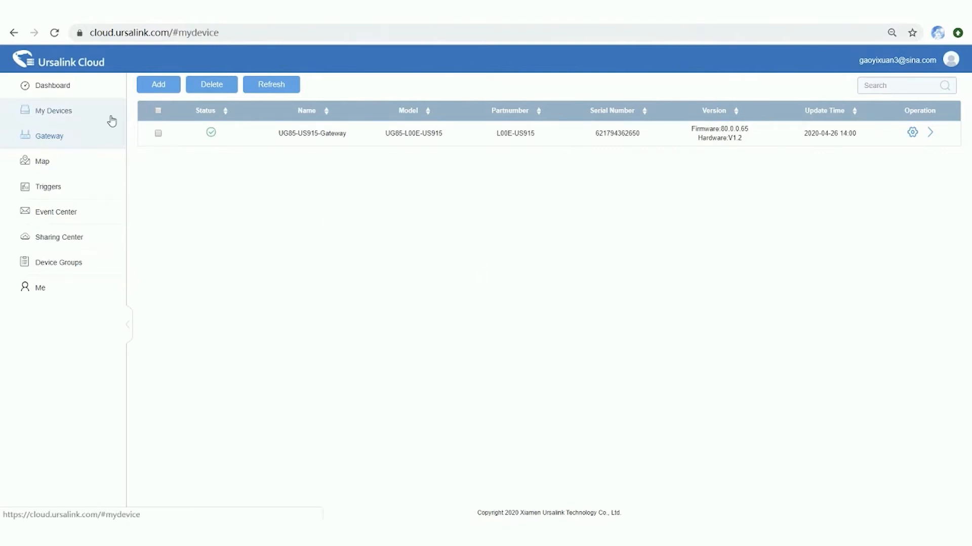
# - Add device AM102 (SN 6128A1779510) linked to the UG85-EU868 gateway
pyautogui.write('6128')
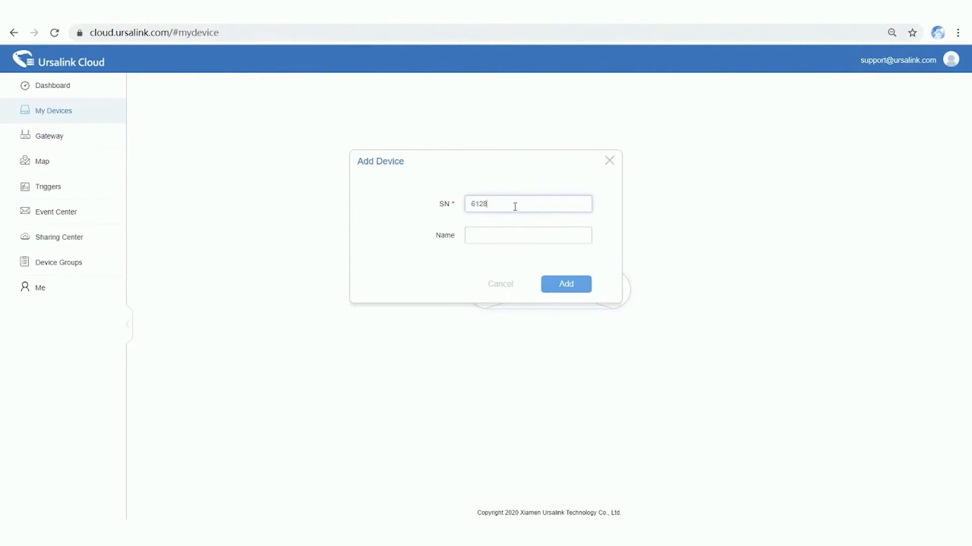
pyautogui.write('A1779510')
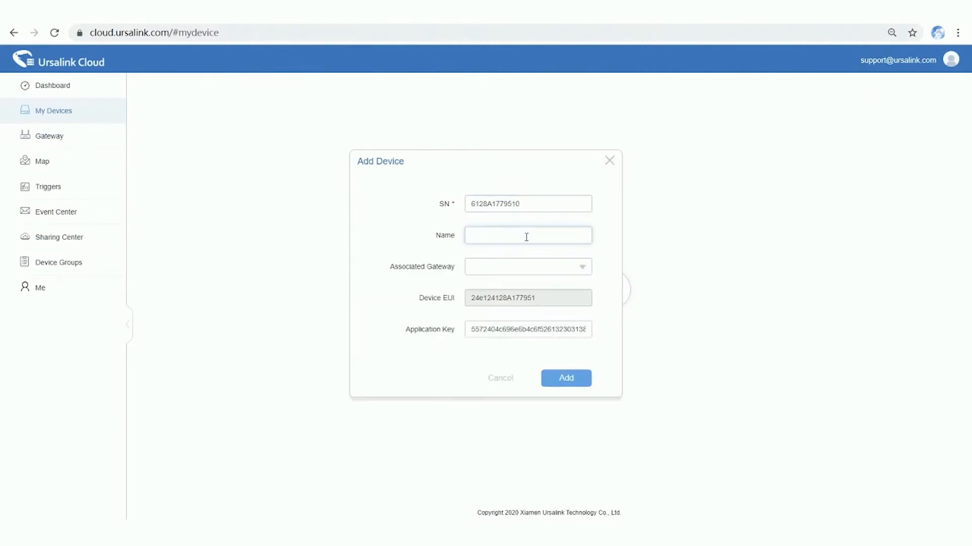
pyautogui.write('AM102')
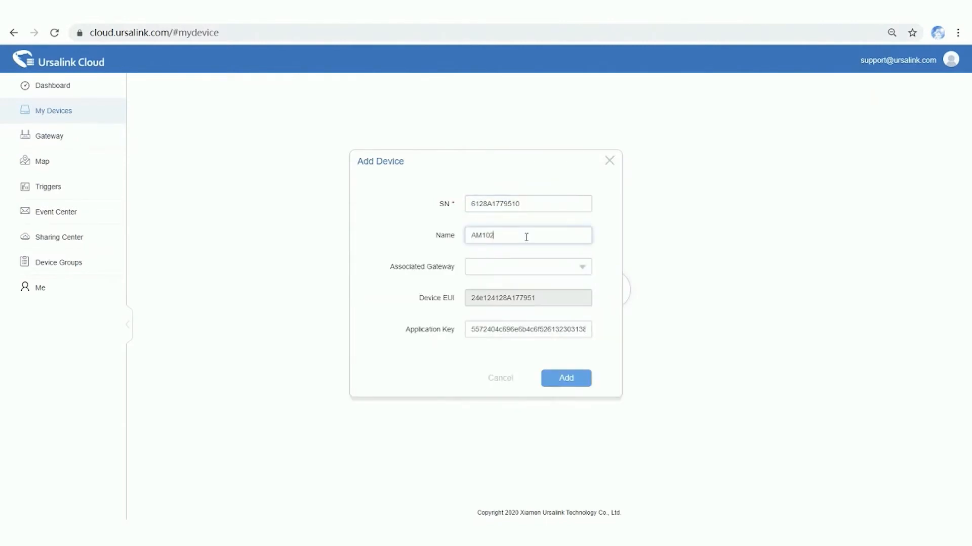
pyautogui.click(527, 267)
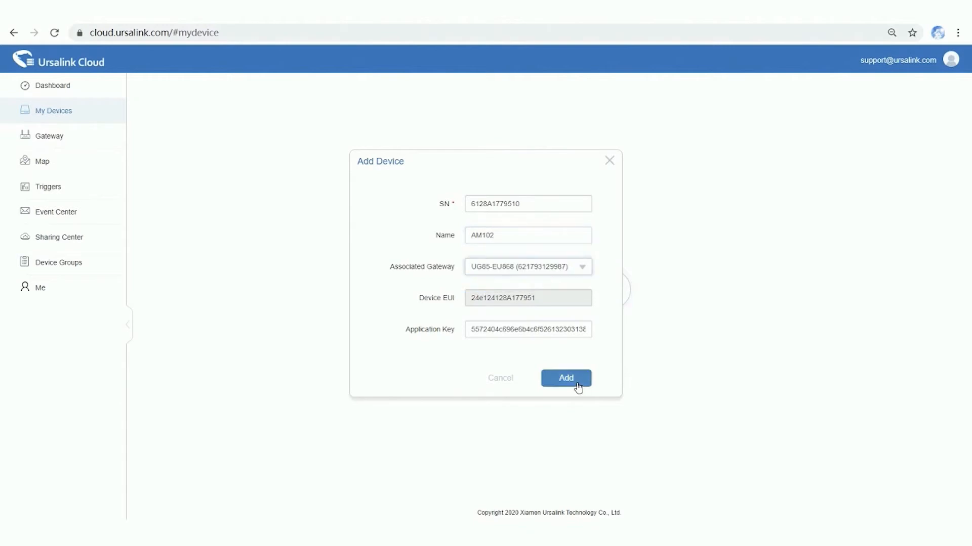
pyautogui.click(564, 378)
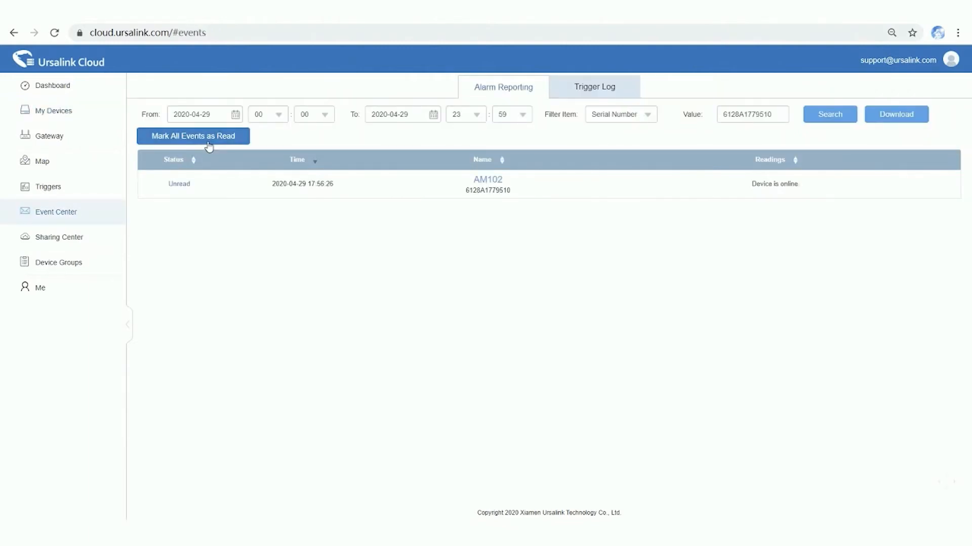
# - Mark all Event Center events as read and refresh My Devices to show readings
pyautogui.click(193, 135)
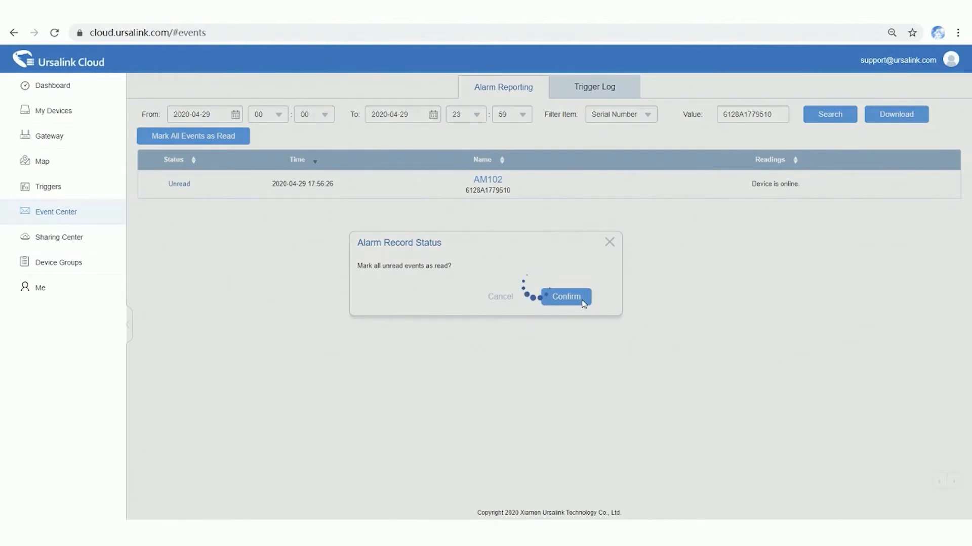
pyautogui.click(55, 110)
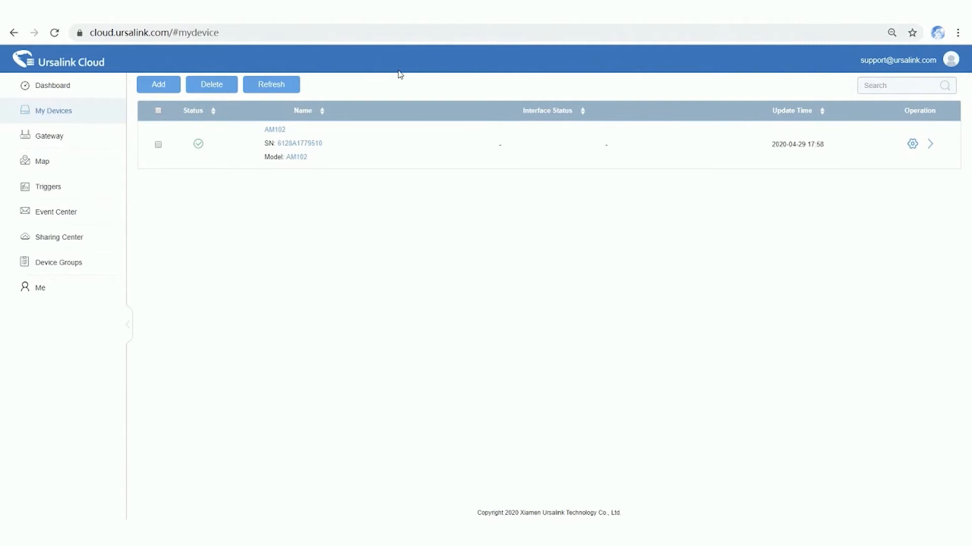
pyautogui.click(271, 84)
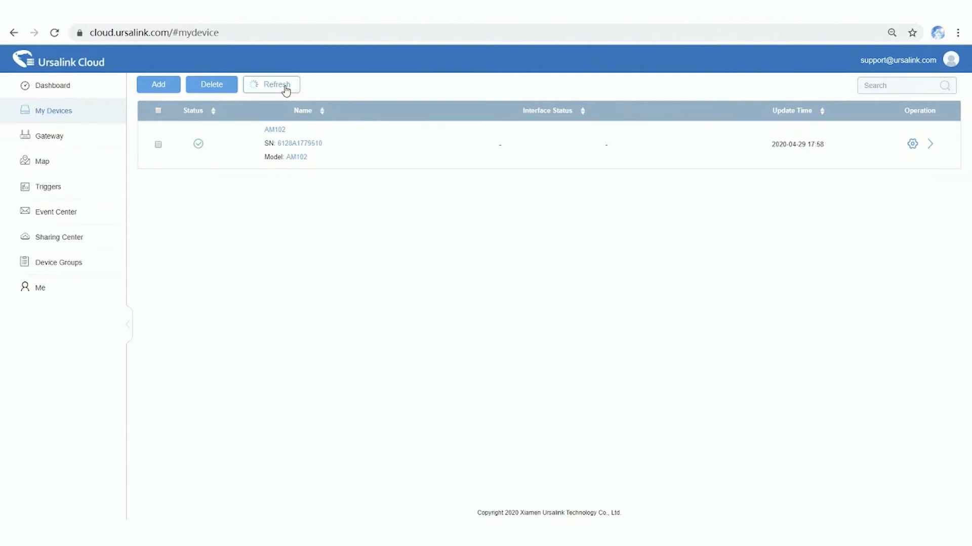
pyautogui.click(271, 85)
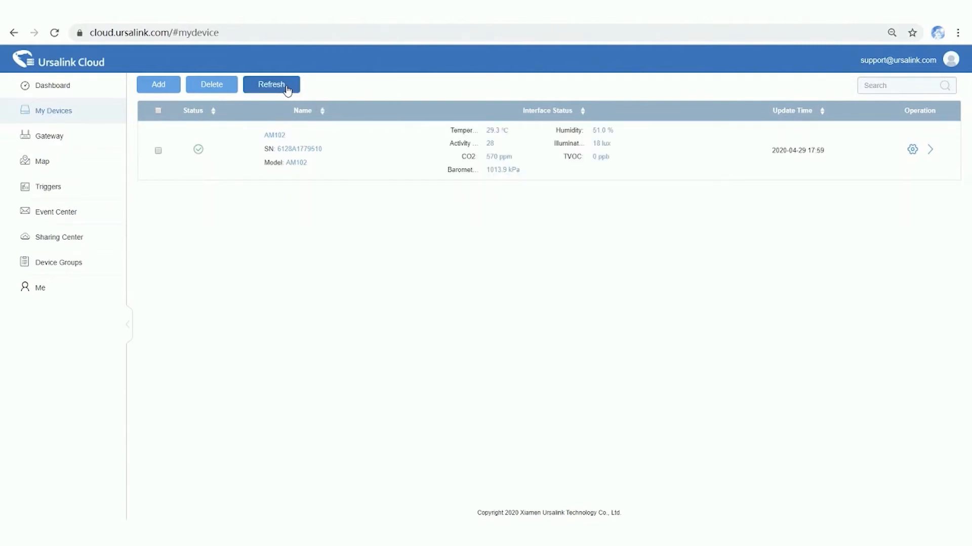
pyautogui.click(271, 84)
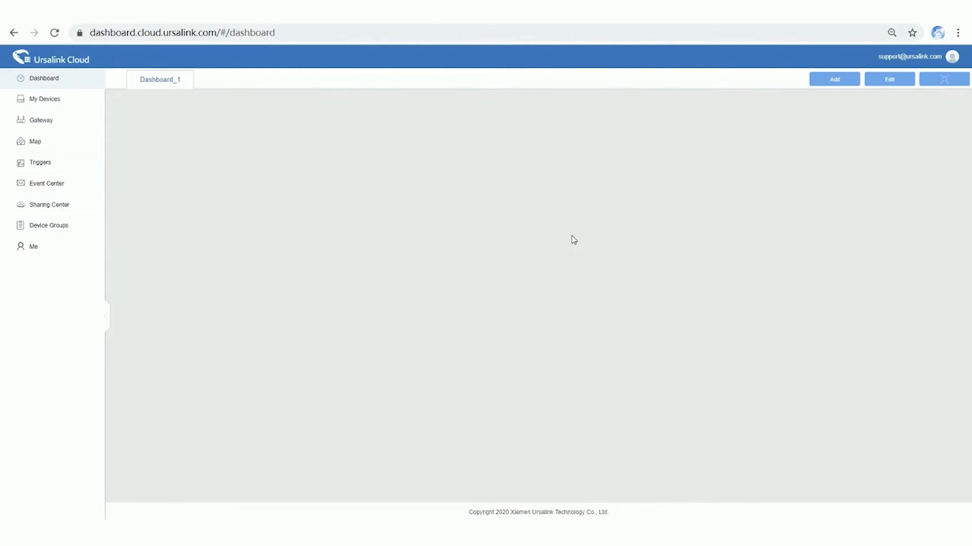
# - Bring up the add-widget choices on the empty Dashboard_1
pyautogui.click(834, 79)
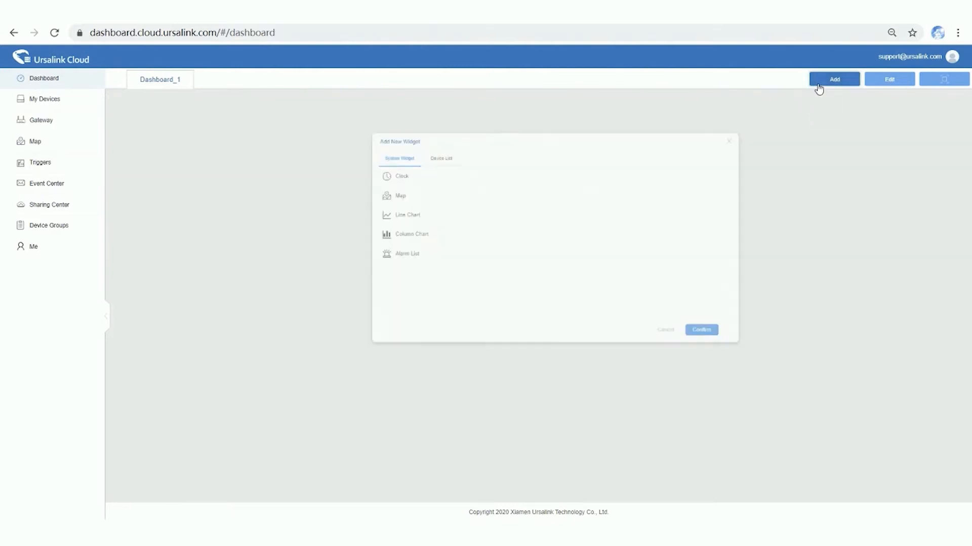
# - From the Device List tab, add AM102 with all eight variables checked
pyautogui.click(292, 200)
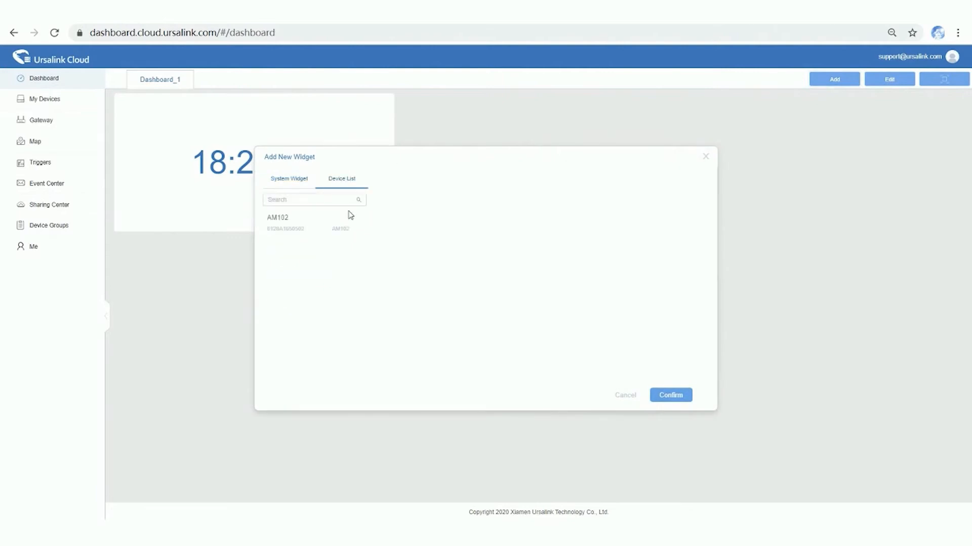
pyautogui.click(278, 217)
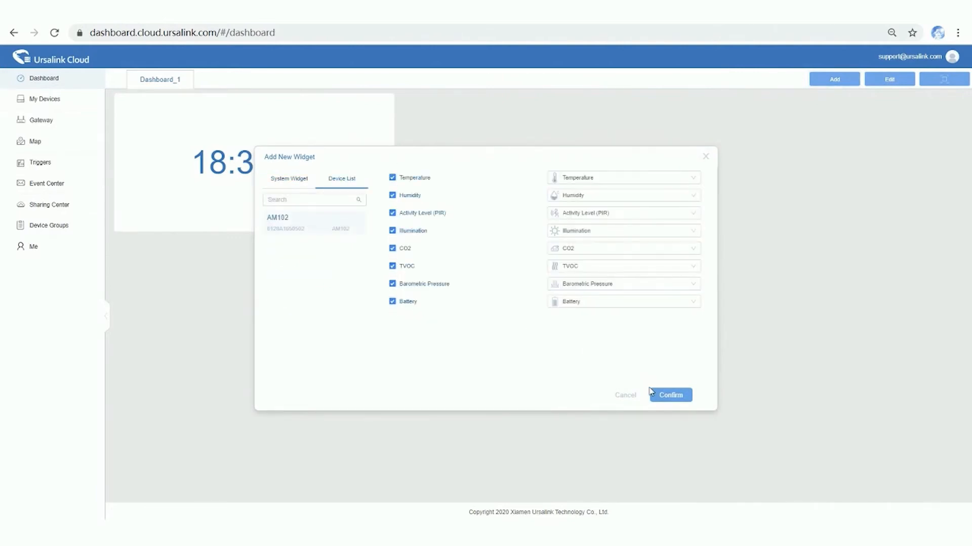
pyautogui.click(670, 395)
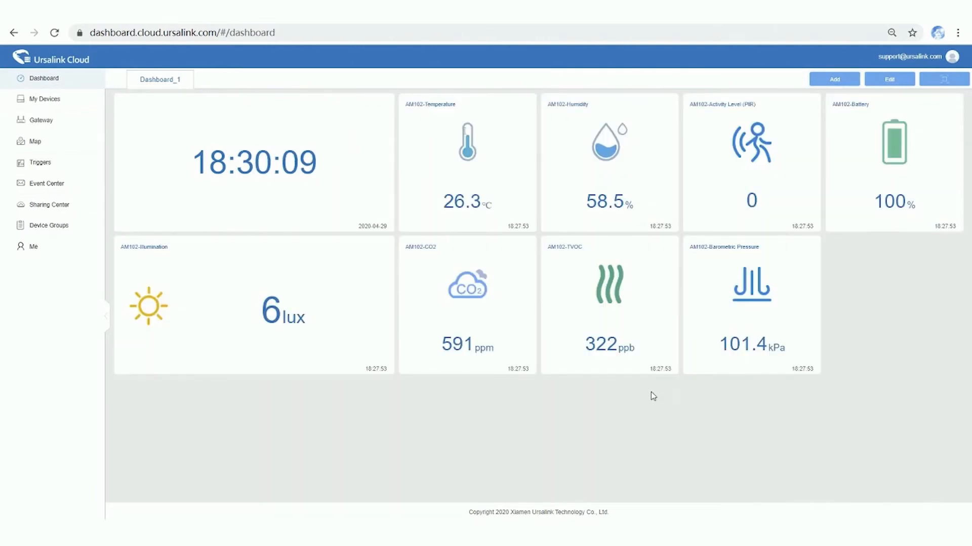
pyautogui.click(833, 79)
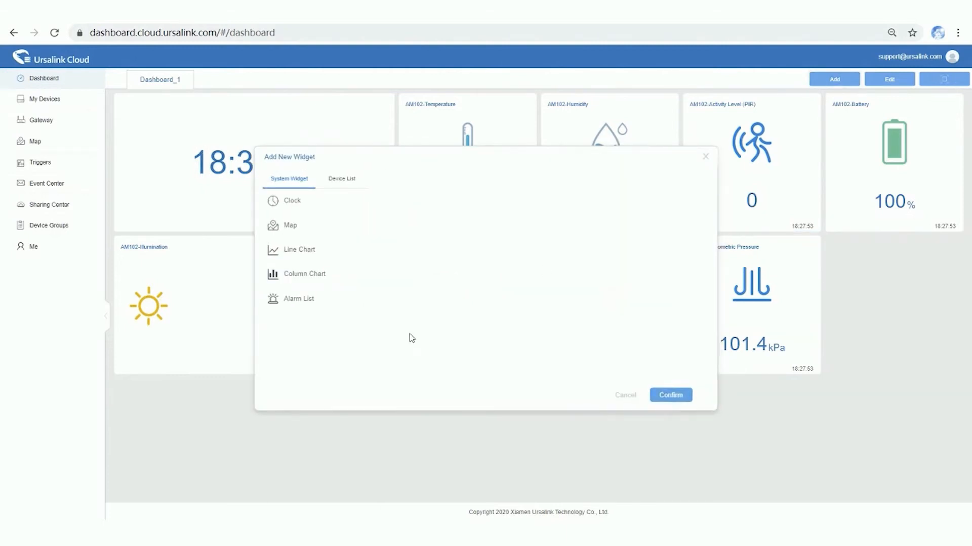
# - Create a line chart named 'Temp' plotting AM102's Temperature variable
pyautogui.click(299, 249)
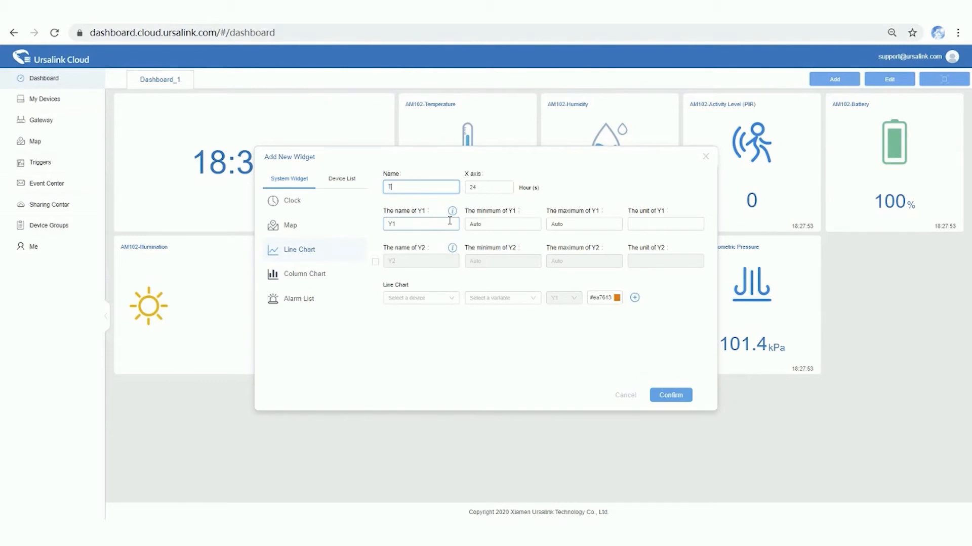
pyautogui.write('Temp')
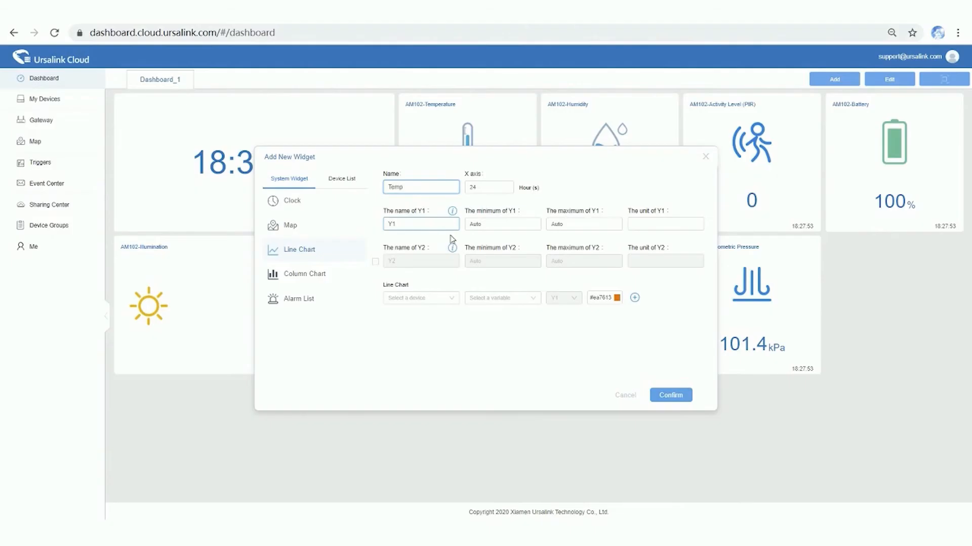
pyautogui.click(420, 298)
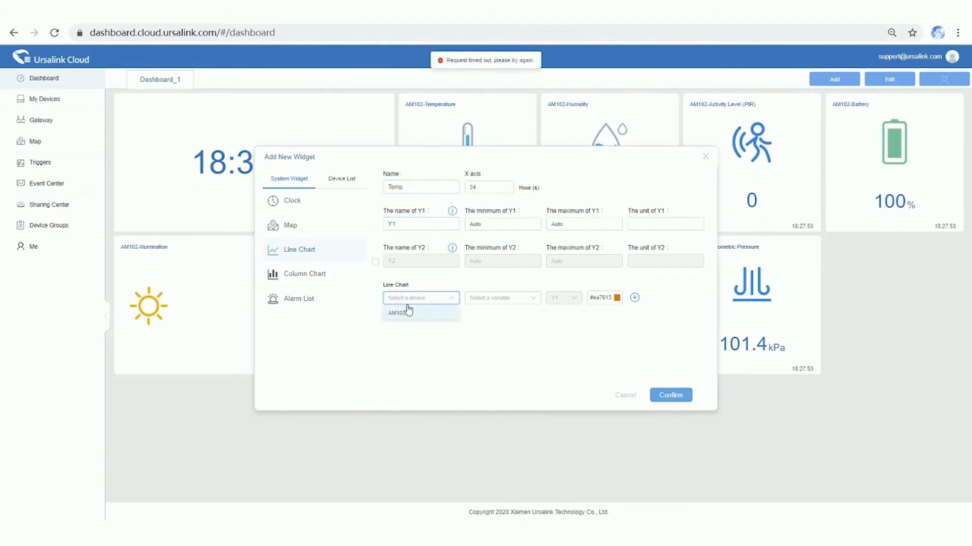
pyautogui.click(399, 313)
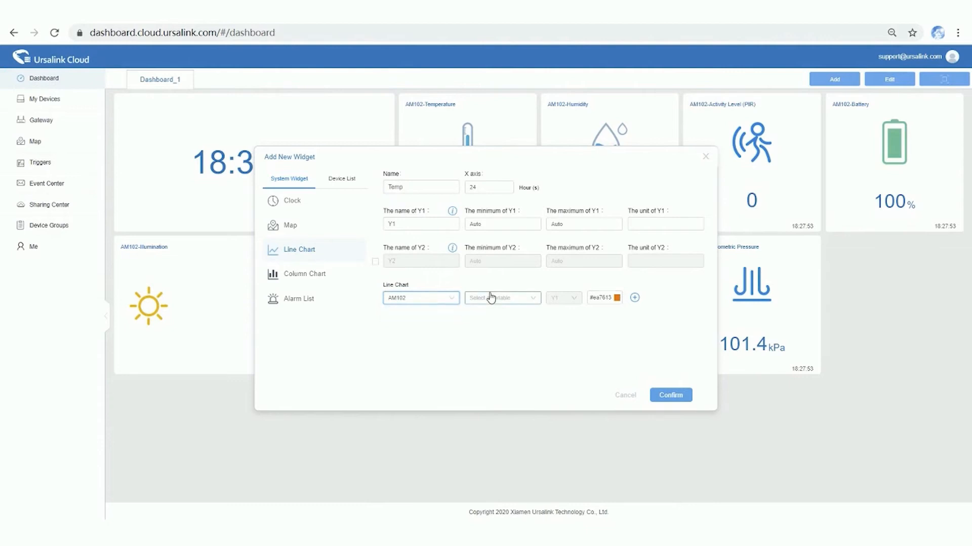
pyautogui.click(499, 298)
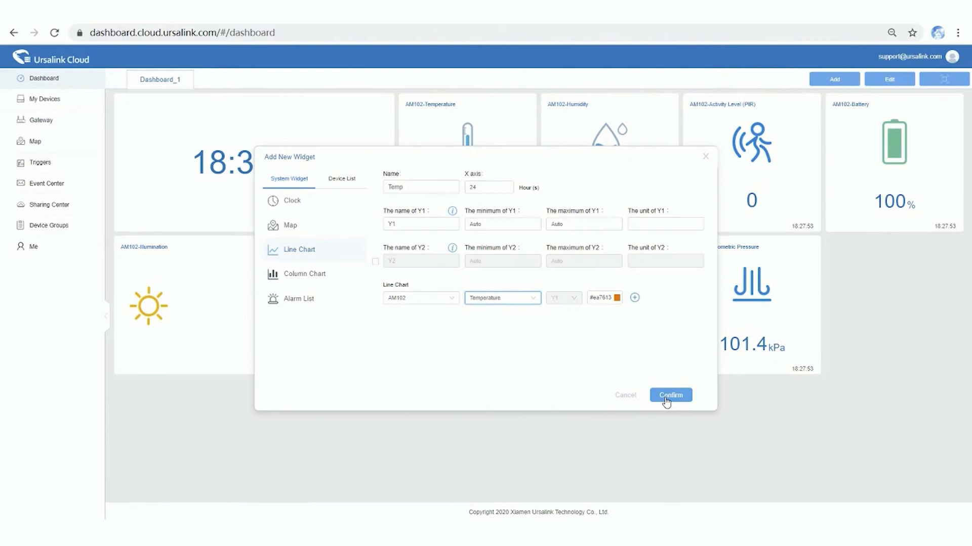
pyautogui.click(670, 395)
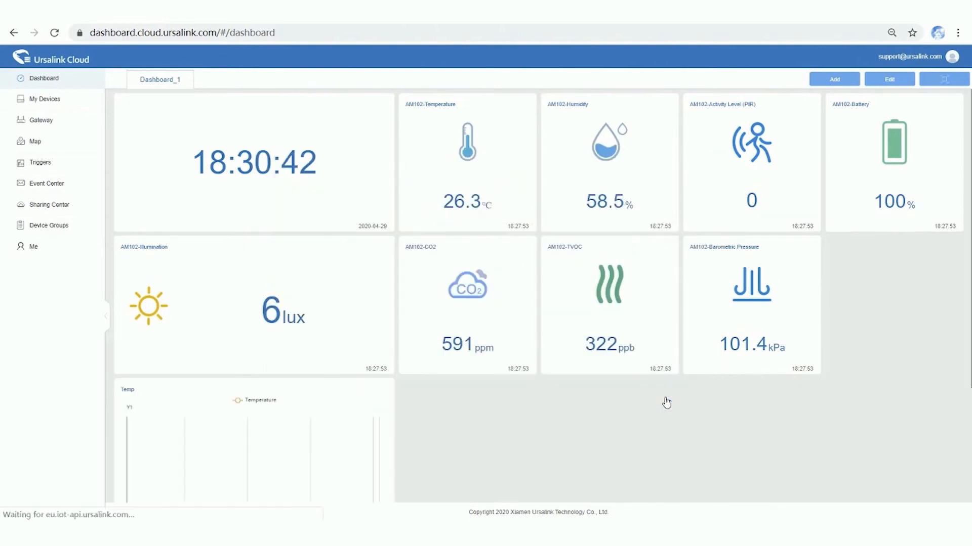
# - Move and enlarge the Temp chart to the top centre and save the layout
pyautogui.click(889, 79)
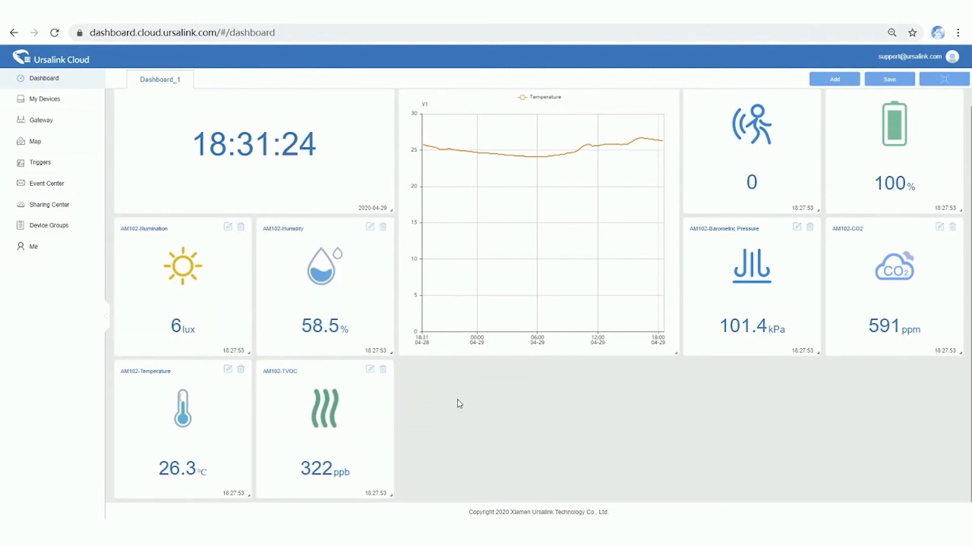
pyautogui.click(943, 79)
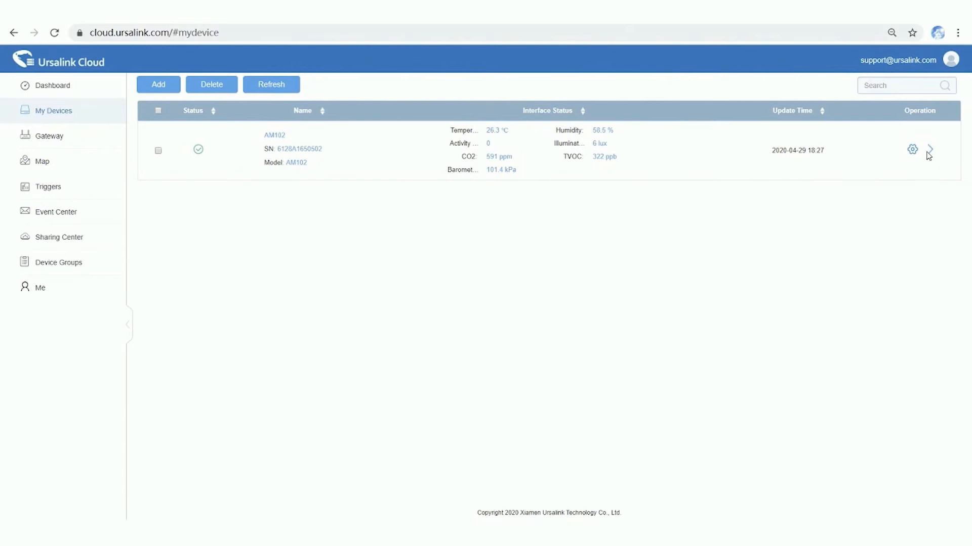
# - Chart AM102's history for 04-26 to 04-27, hiding Barometric Pressure and TVOC
pyautogui.click(929, 150)
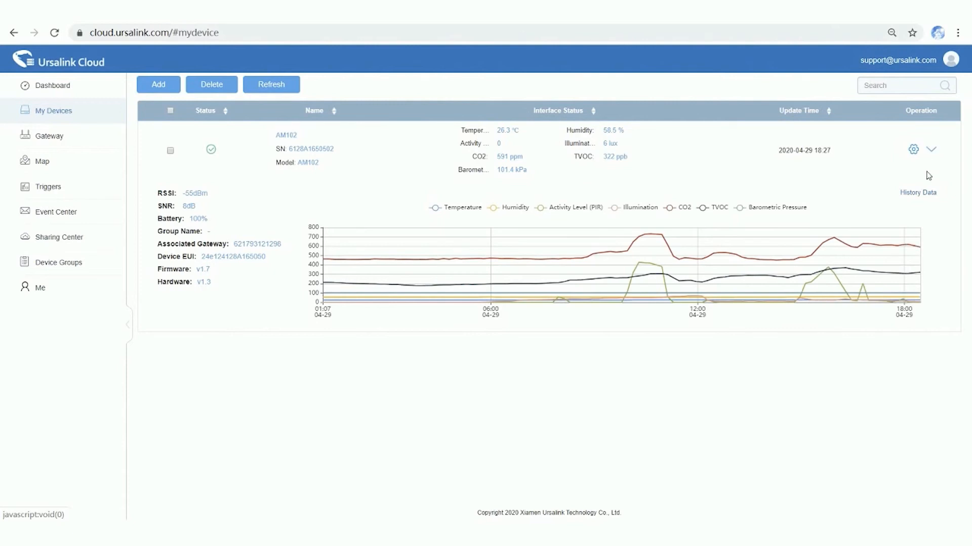
pyautogui.click(917, 193)
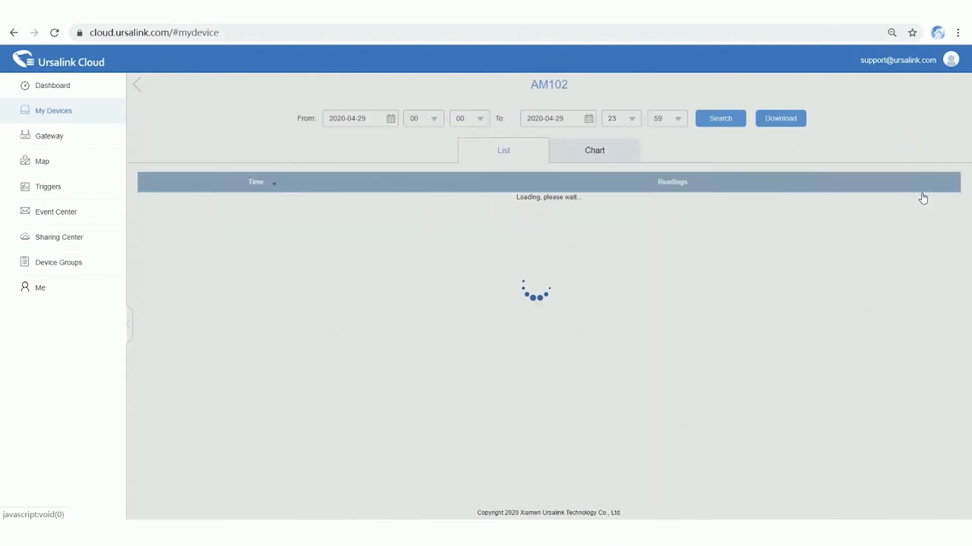
pyautogui.click(593, 150)
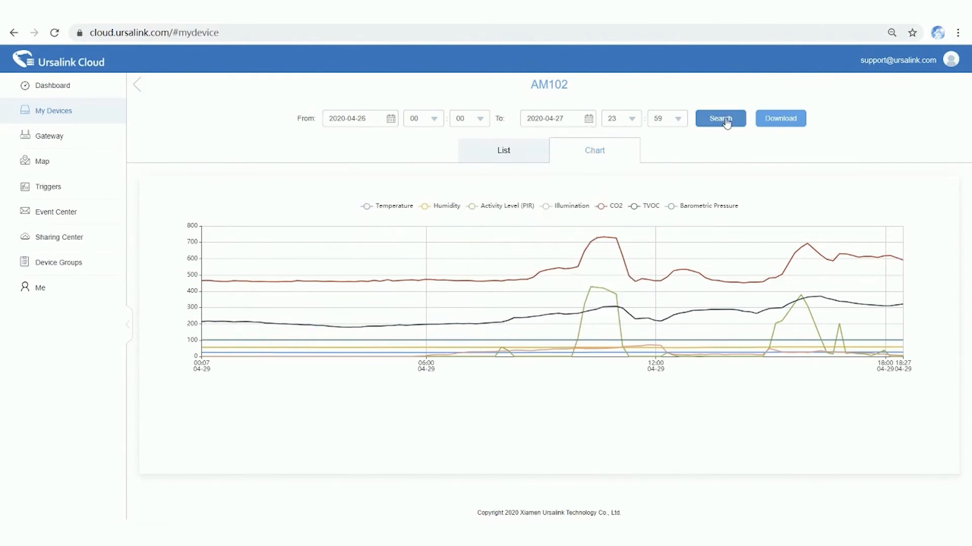
pyautogui.click(720, 118)
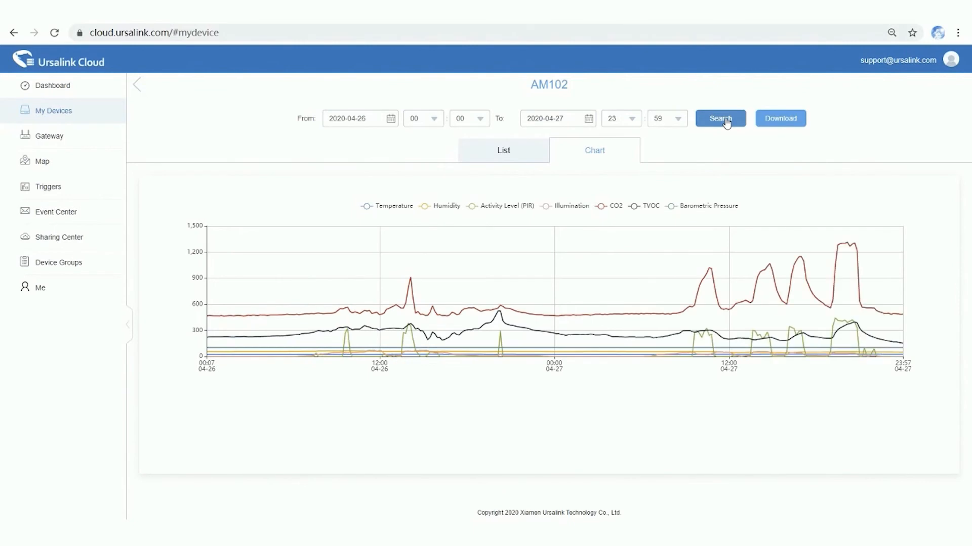
pyautogui.click(700, 206)
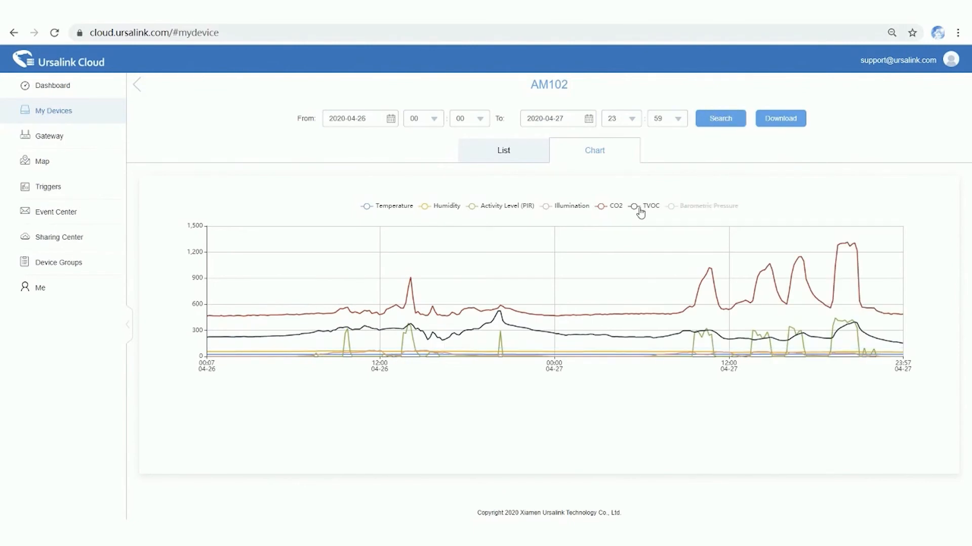
pyautogui.click(59, 237)
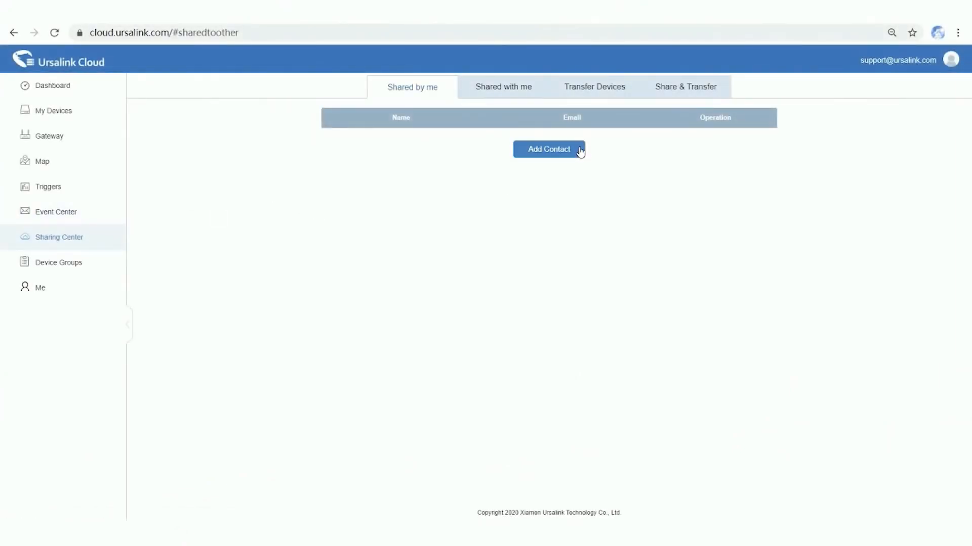
pyautogui.click(549, 149)
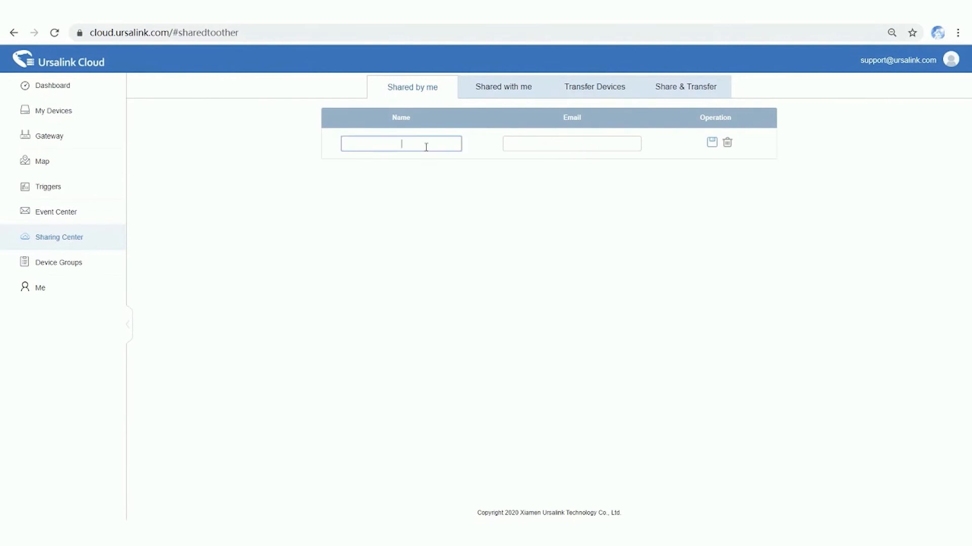
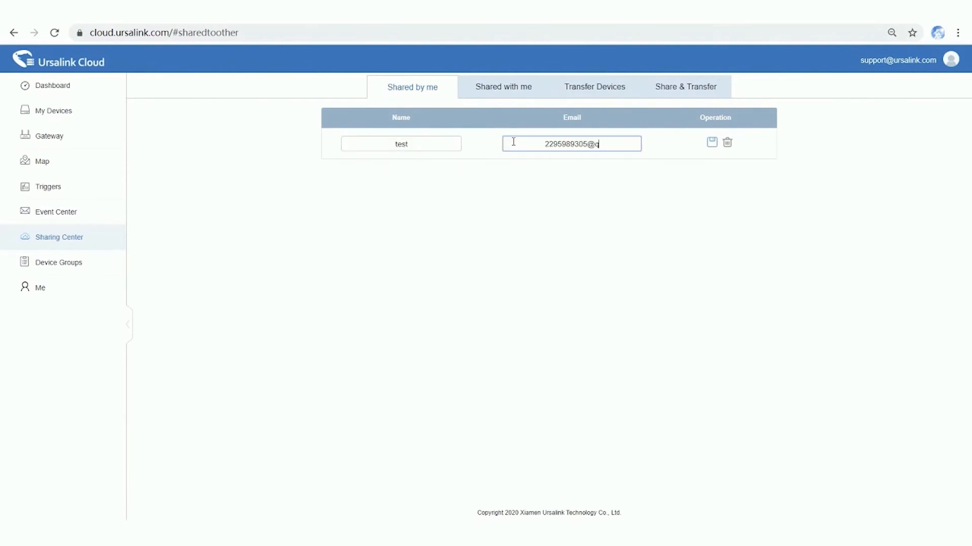
pyautogui.click(712, 143)
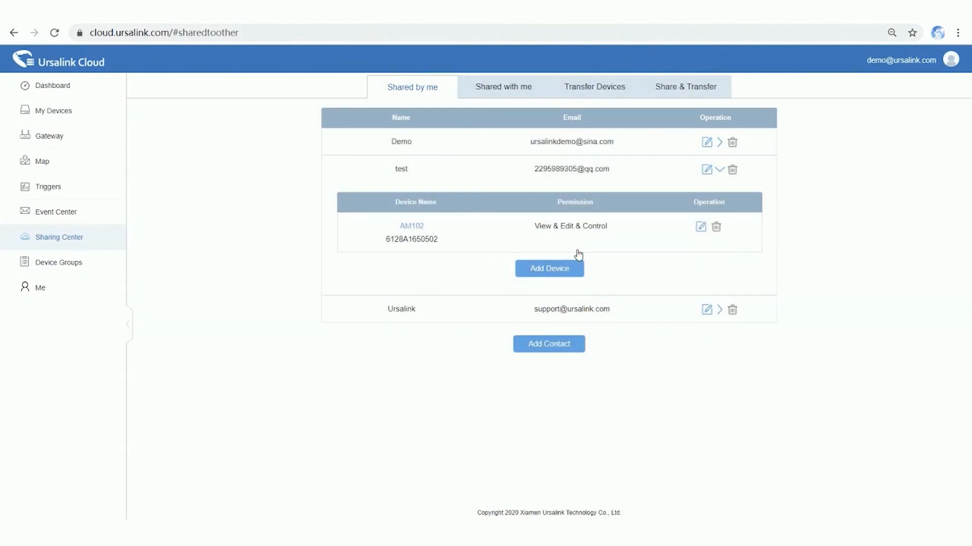
pyautogui.click(685, 87)
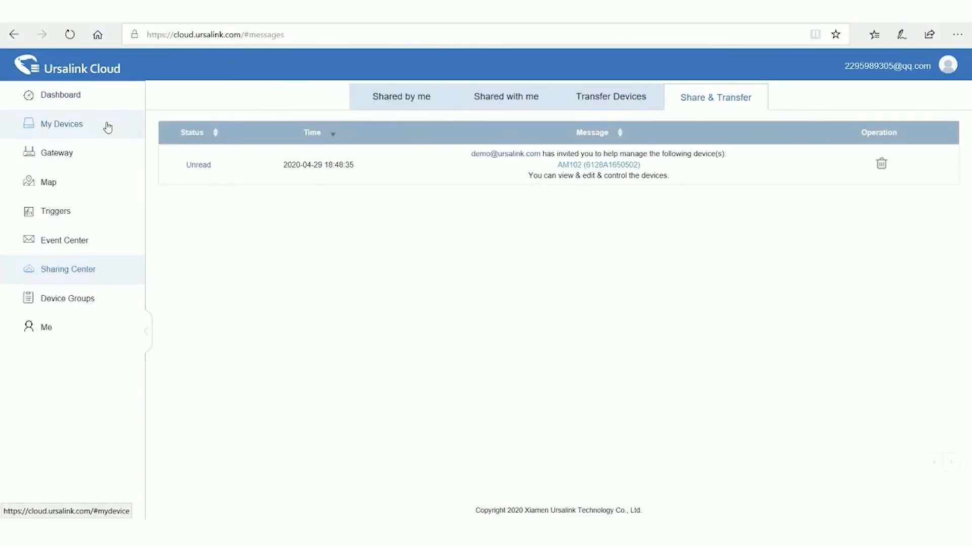
# - Show the recipient account's device list, then start a new trigger rule
pyautogui.click(61, 124)
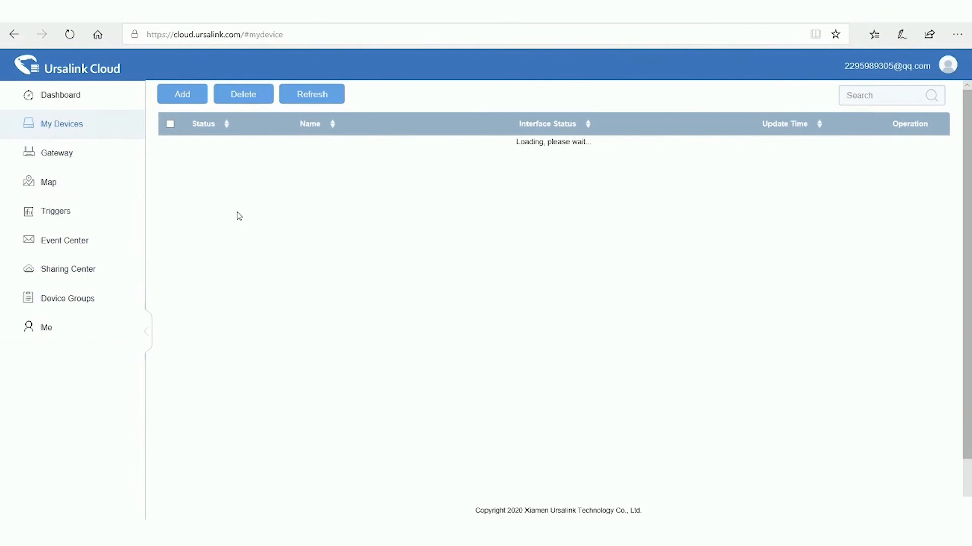
pyautogui.click(55, 210)
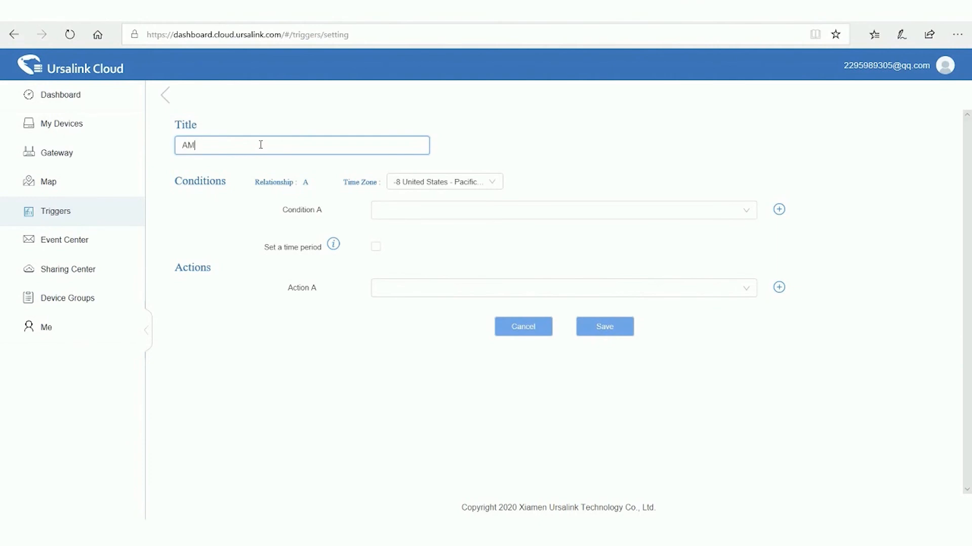
# - Set condition A on AM102 temperature ≤50 with an alarm notification action, and save the rule
pyautogui.click(560, 285)
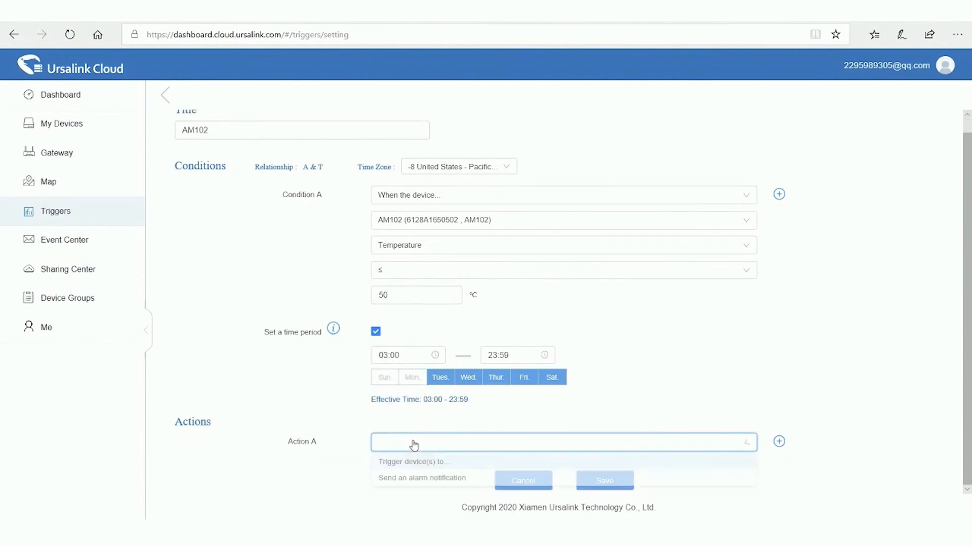
pyautogui.click(422, 477)
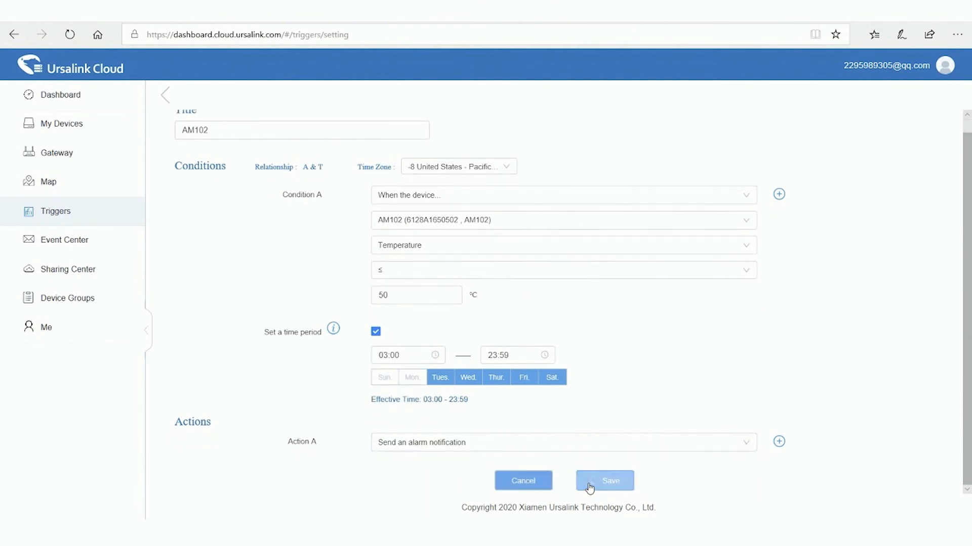
pyautogui.click(604, 480)
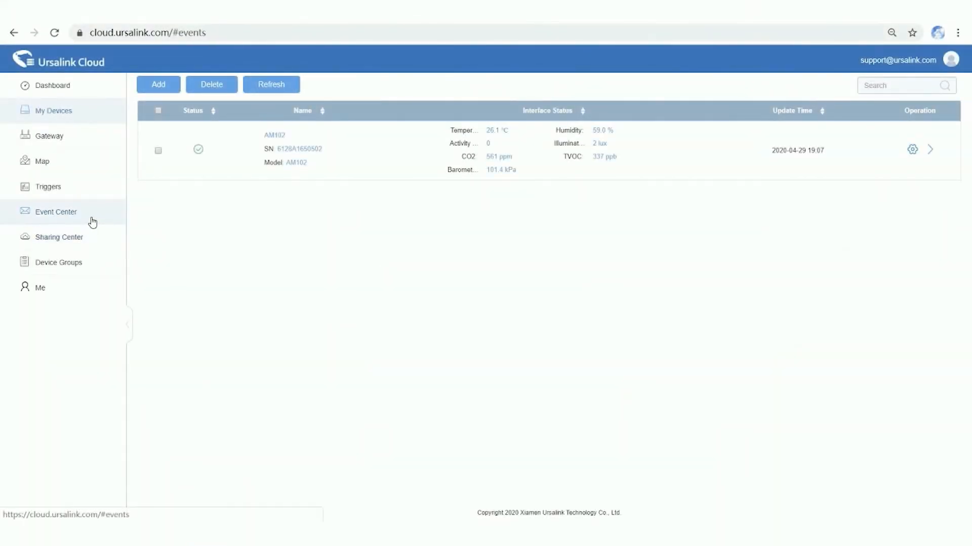
# - Search Event Center events from 2020-04-28 by command title AM102
pyautogui.click(56, 211)
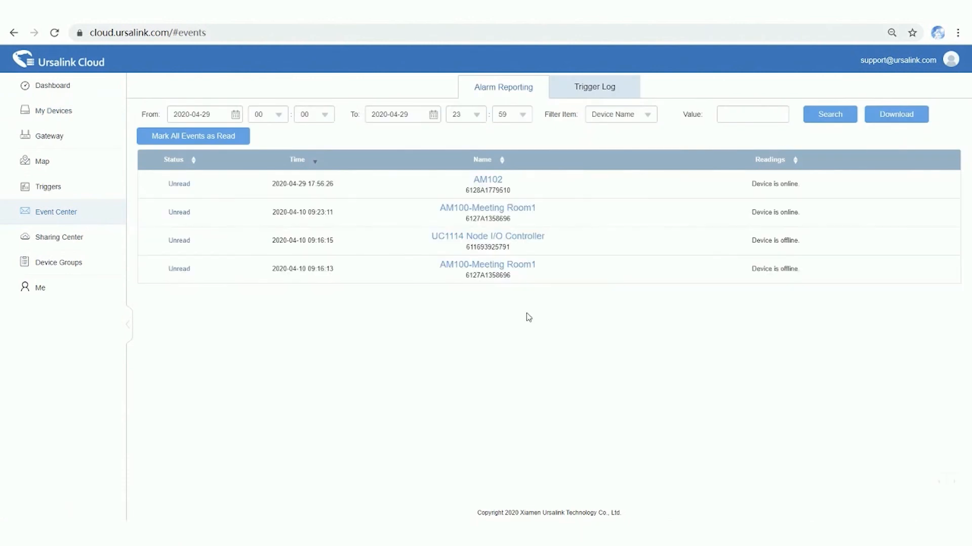
pyautogui.moveTo(408, 422)
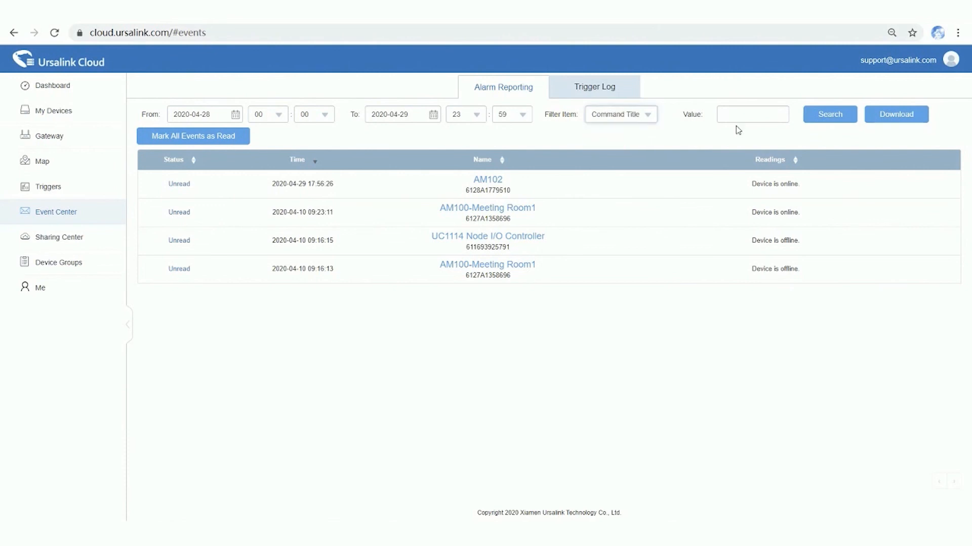
pyautogui.click(829, 113)
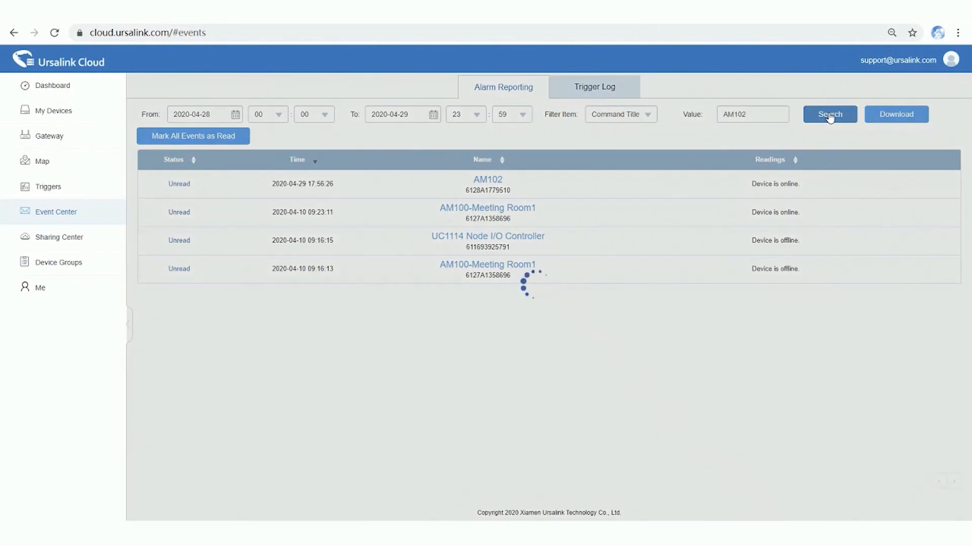